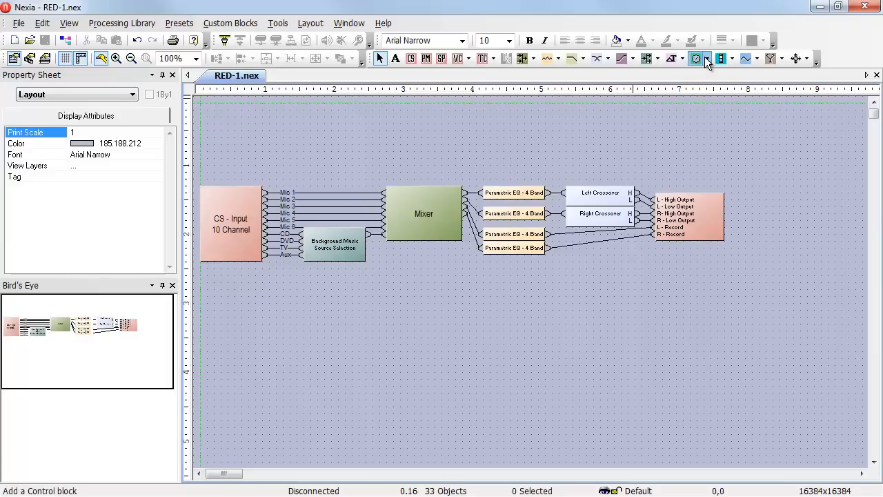
Step: Place a RED-1 wall control block above the input block and set its device ID
left_click(707, 58)
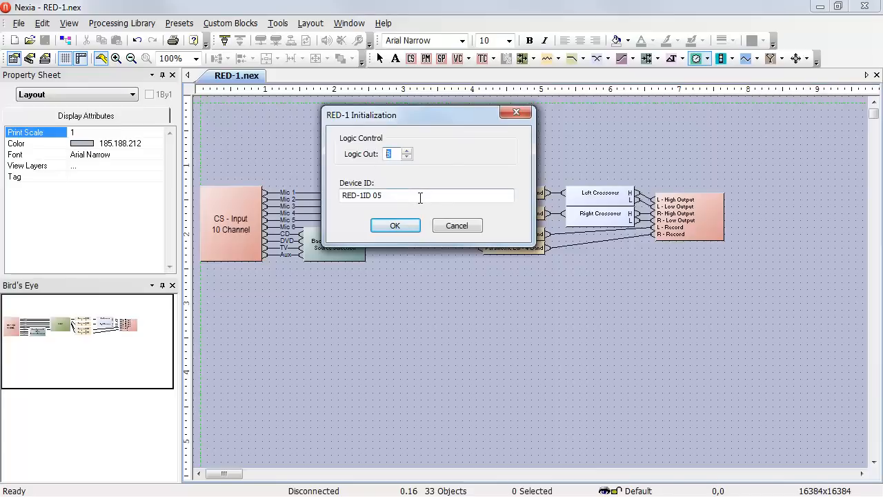
left_click(408, 150)
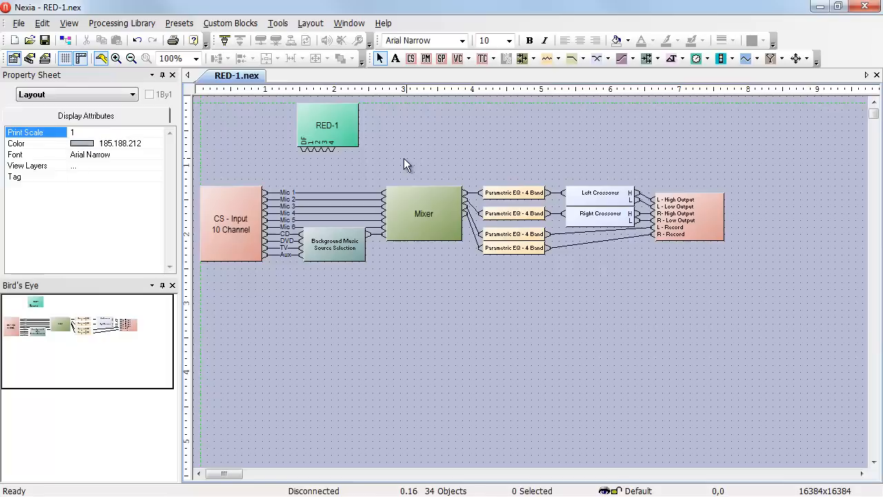
Step: Enable logic inputs in the background music Source Selection block's parameters
right_click(335, 245)
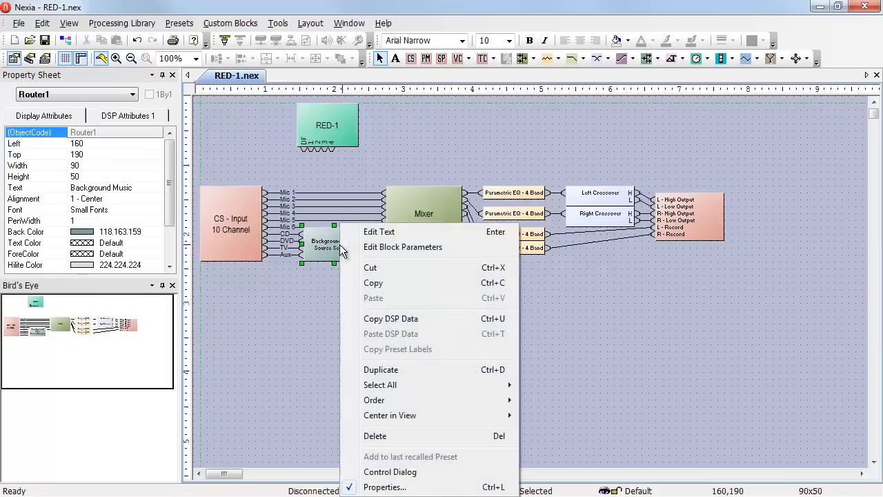
left_click(402, 247)
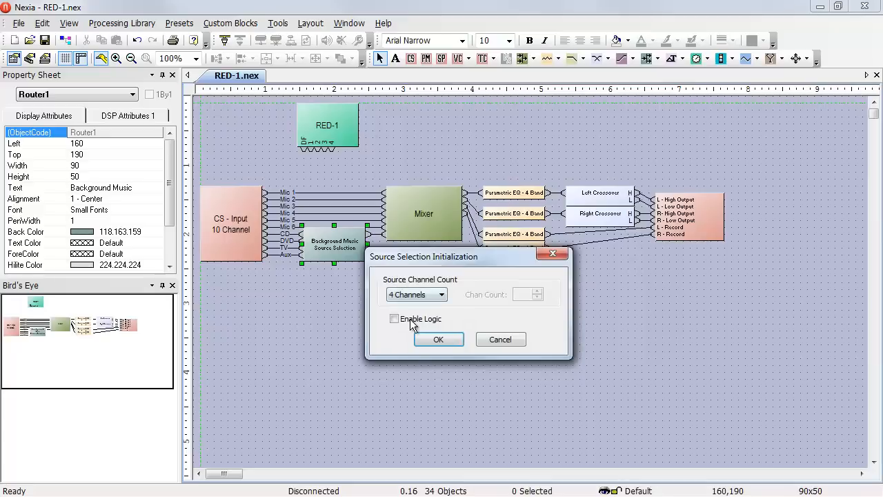
left_click(438, 339)
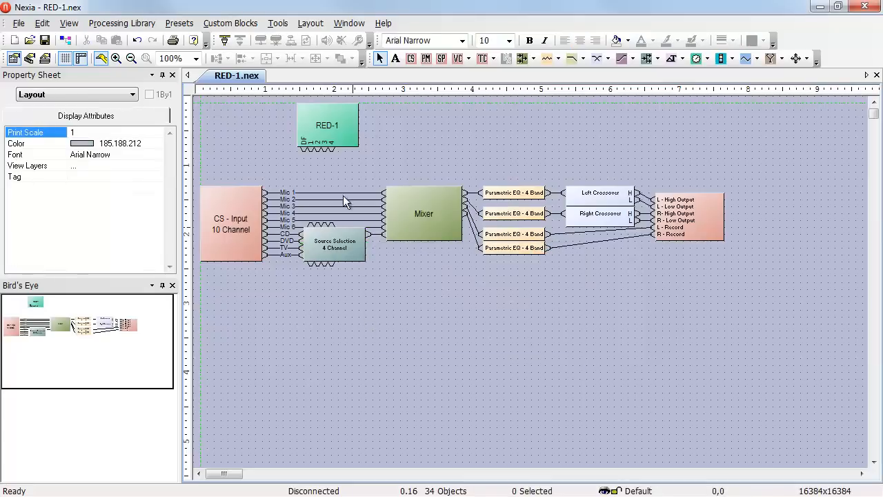
mouse_move(308, 153)
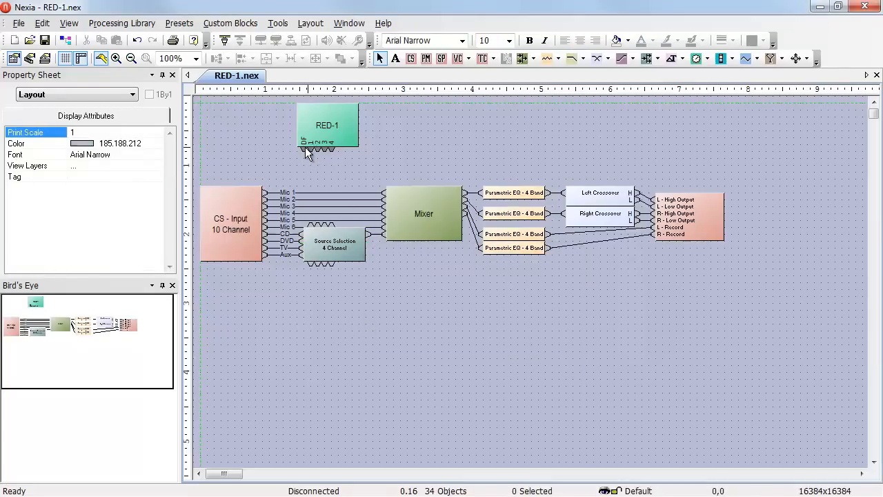
mouse_move(316, 157)
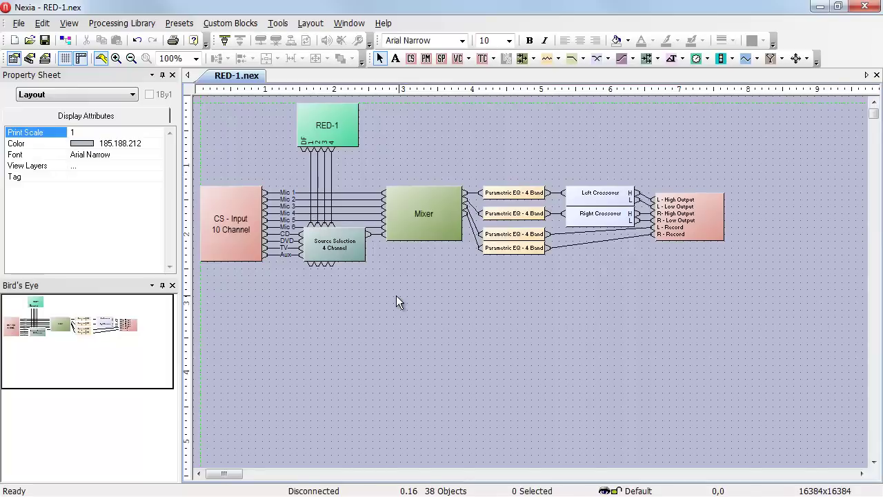
mouse_move(347, 142)
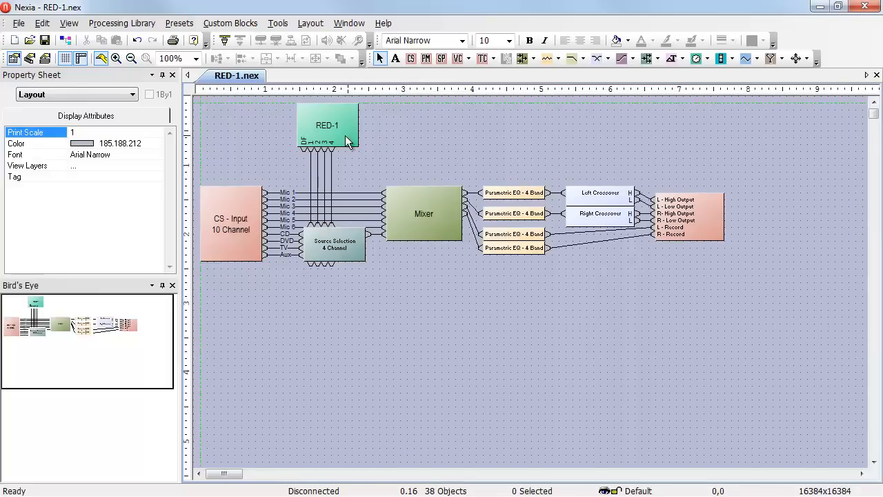
Step: In the RED-1 control dialog, add a CD item mapped to logic index 1
double_click(327, 126)
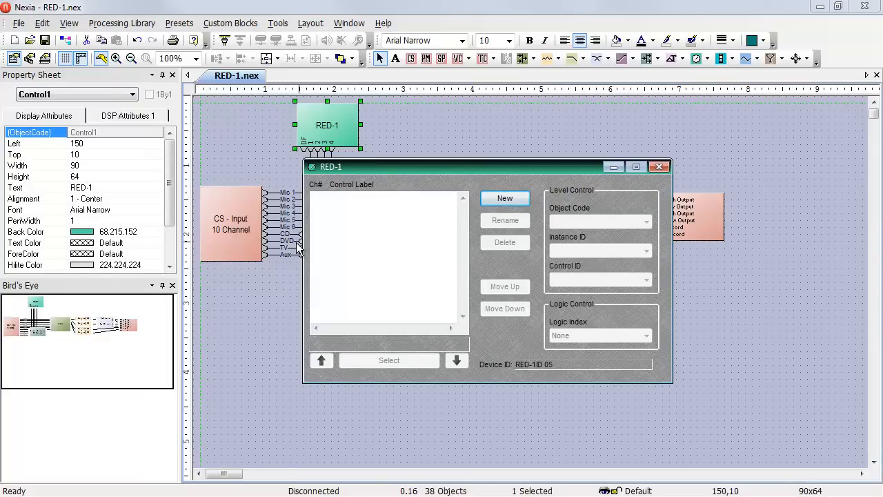
mouse_move(412, 242)
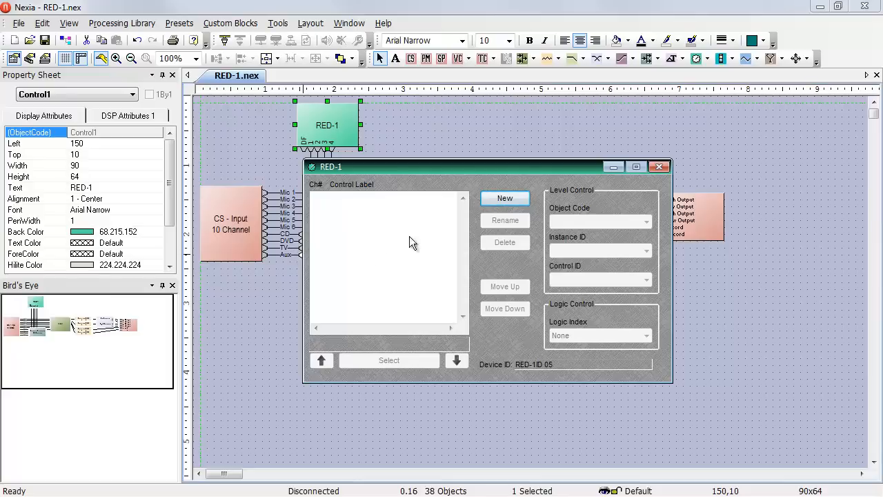
left_click(504, 198)
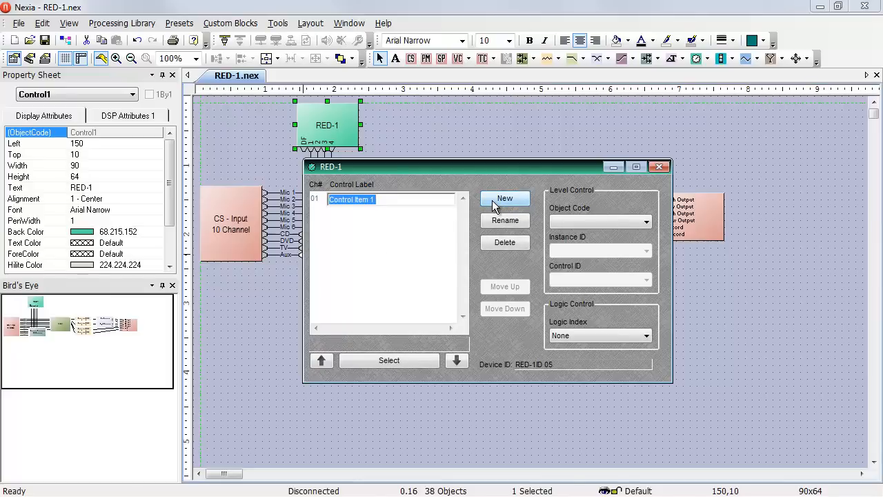
type("CD")
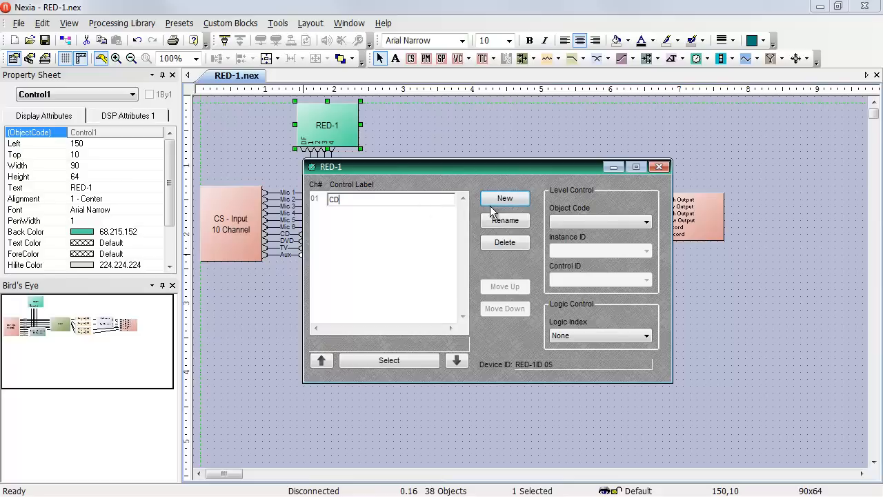
left_click(645, 335)
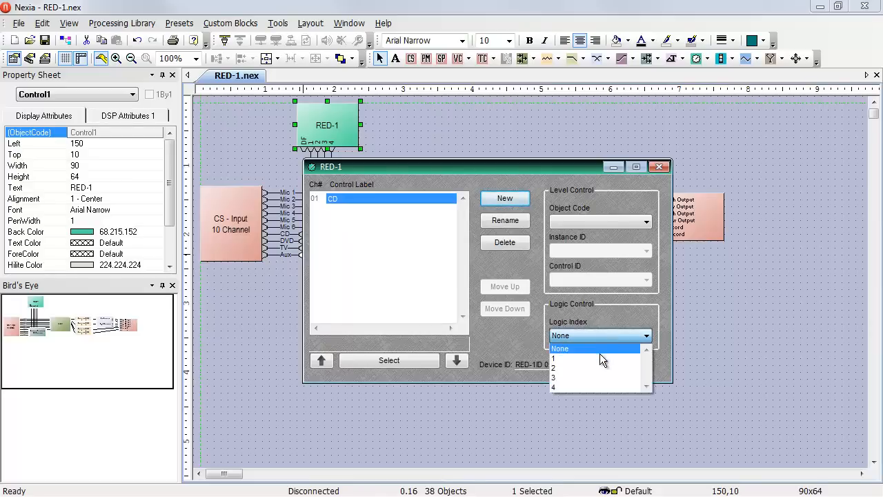
left_click(553, 358)
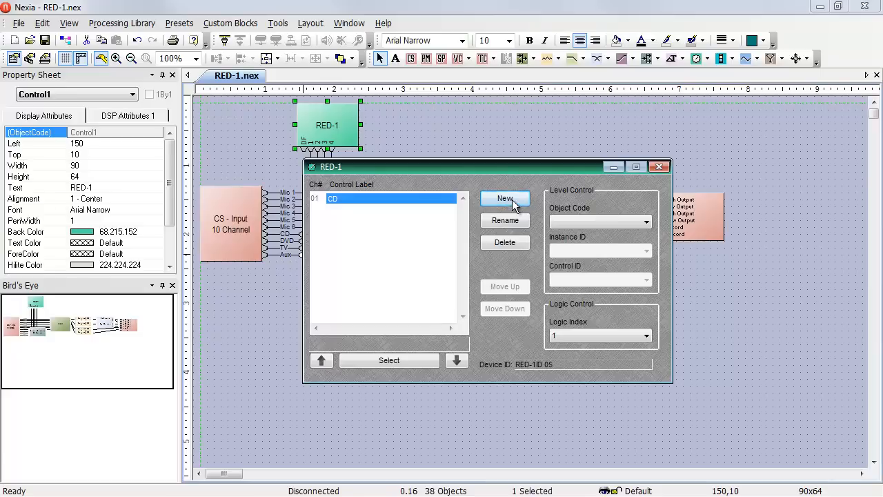
Step: Add DVD, TV and Aux items for logic indexes 2–4, then close the dialog
left_click(504, 199)
type("DVD")
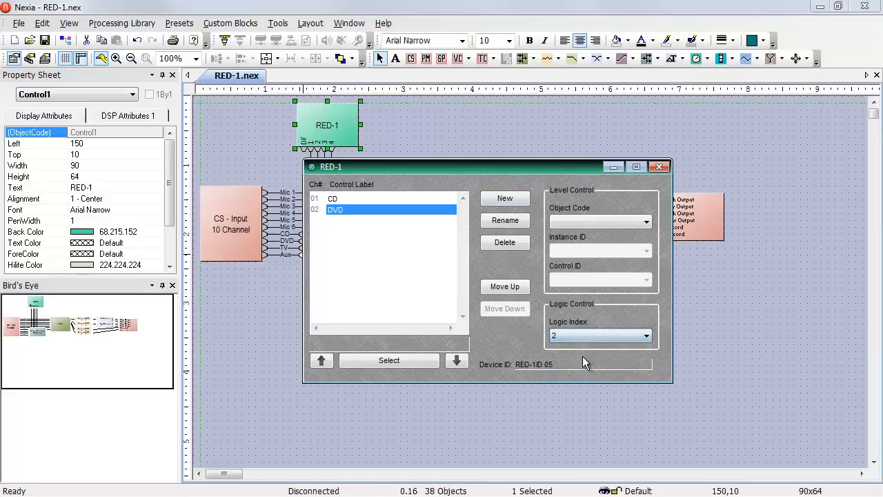
left_click(504, 198)
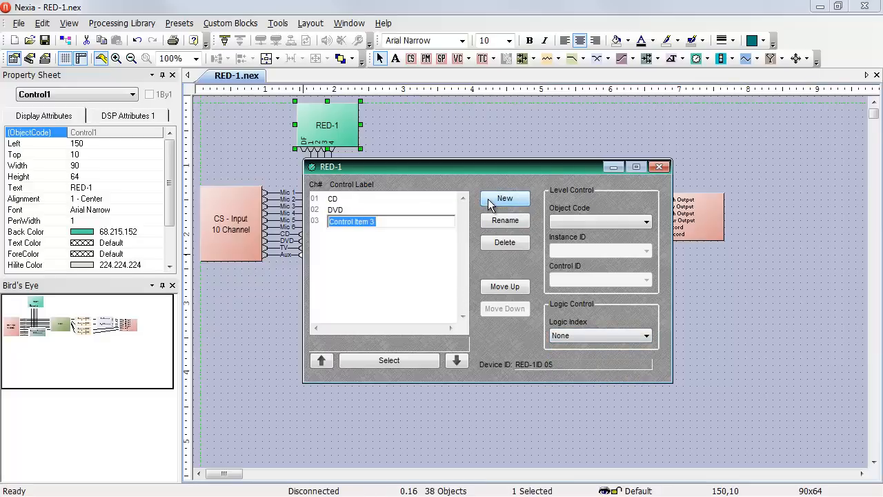
type("TV")
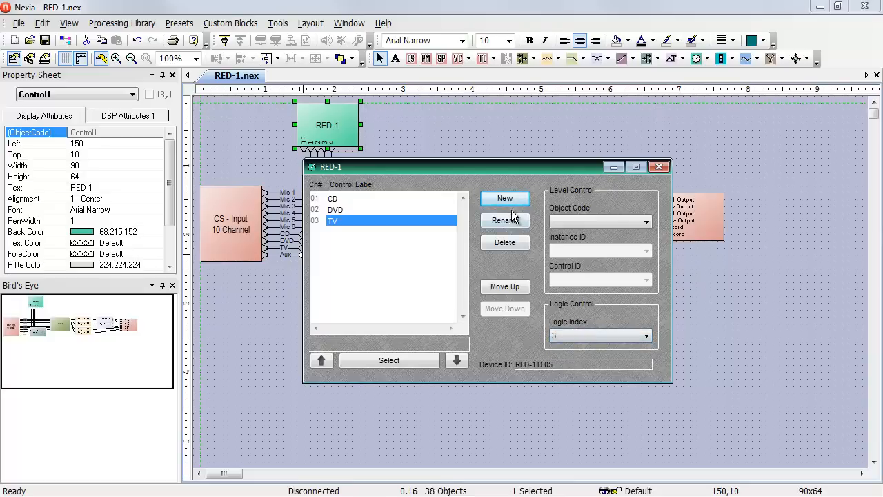
left_click(505, 198)
type("Aux")
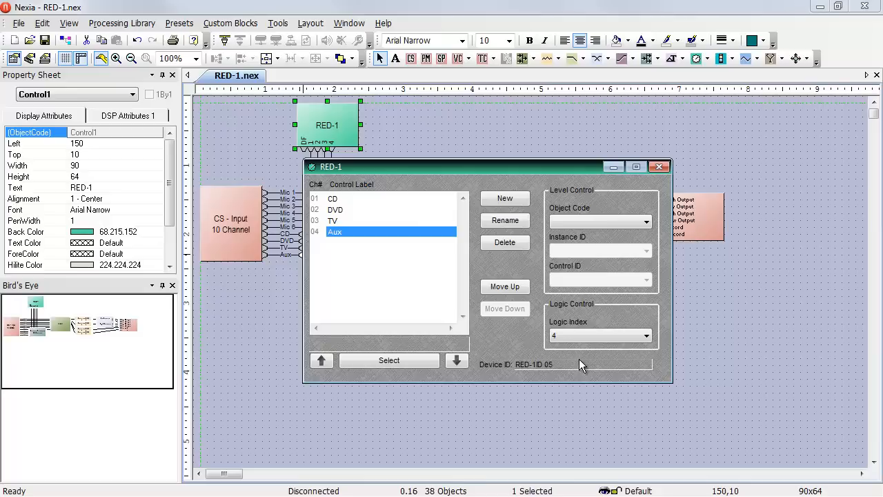
mouse_move(658, 167)
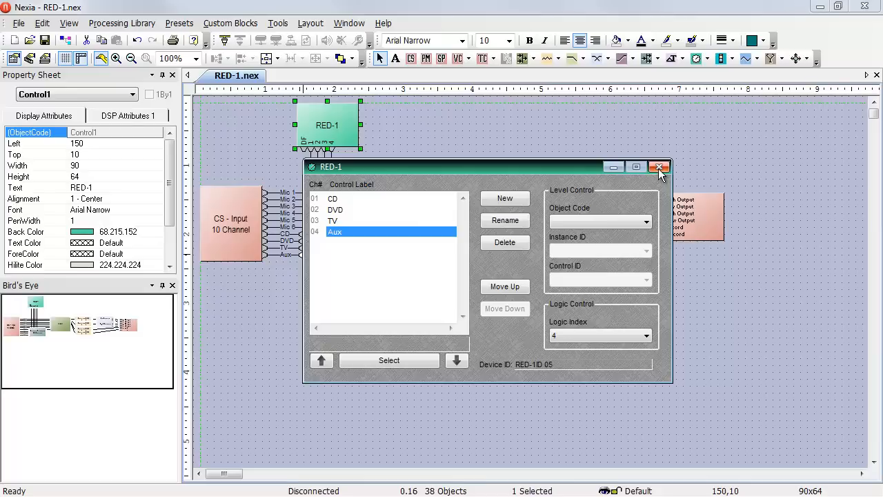
left_click(658, 167)
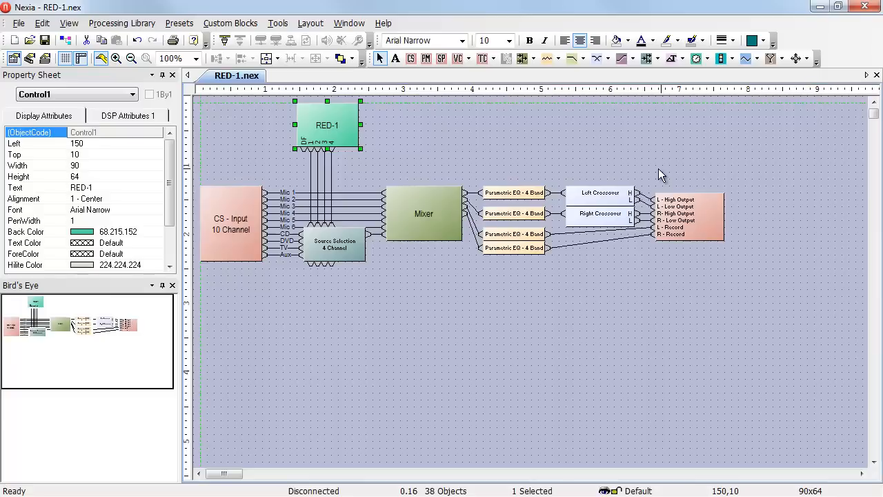
mouse_move(705, 100)
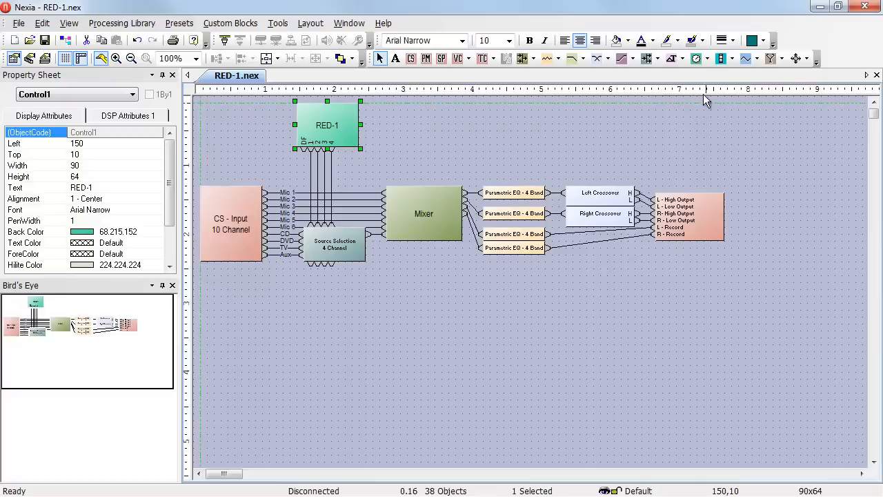
Step: Add a Remote Preset control with a preset button count of 2
left_click(699, 58)
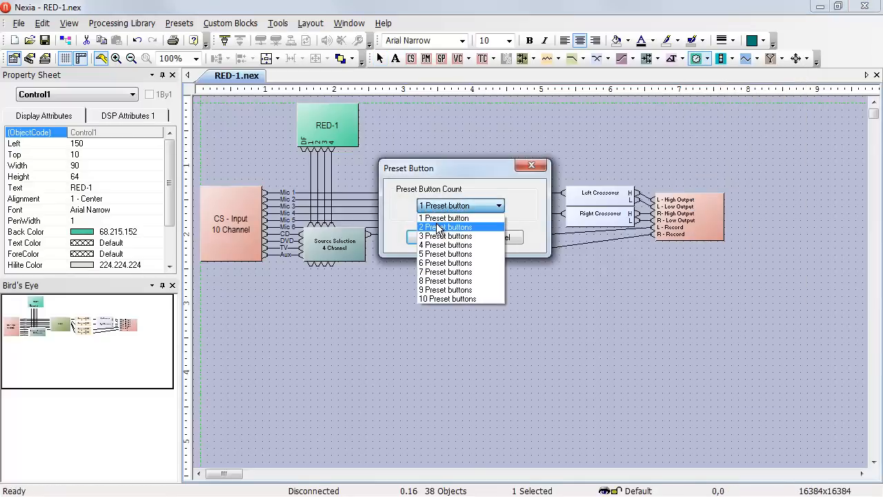
left_click(446, 227)
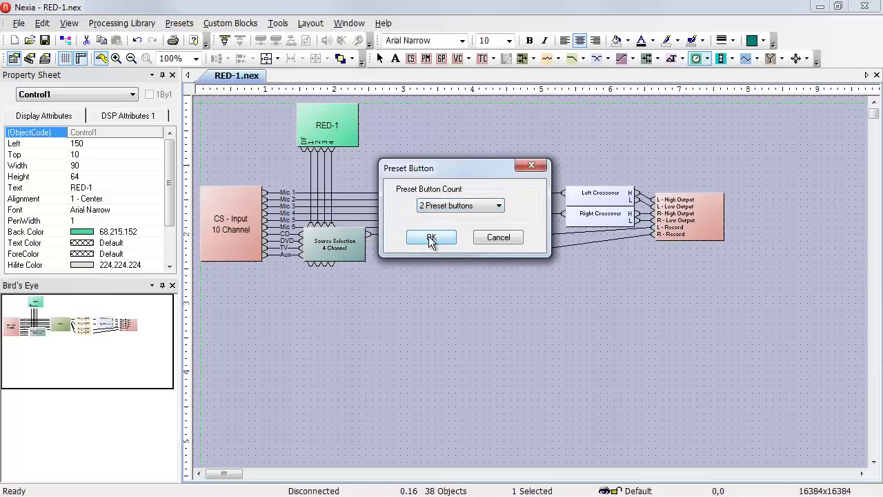
left_click(431, 237)
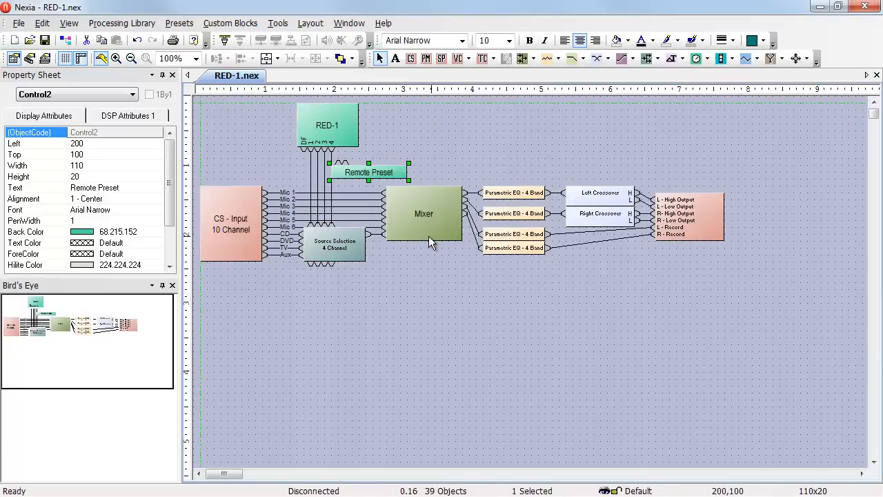
Step: Raise RED-1 to six logic outputs, wire pins 5–6 to Remote Preset, and start assigning presets
double_click(326, 125)
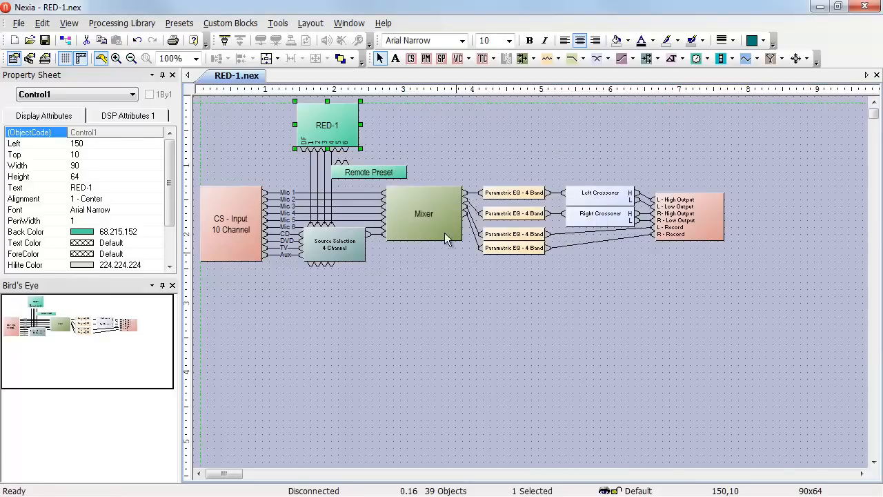
mouse_move(342, 160)
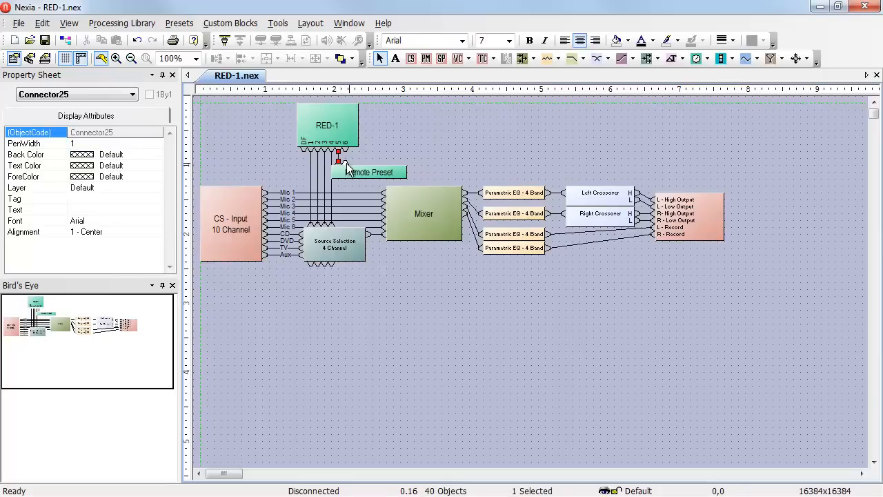
left_click(368, 172)
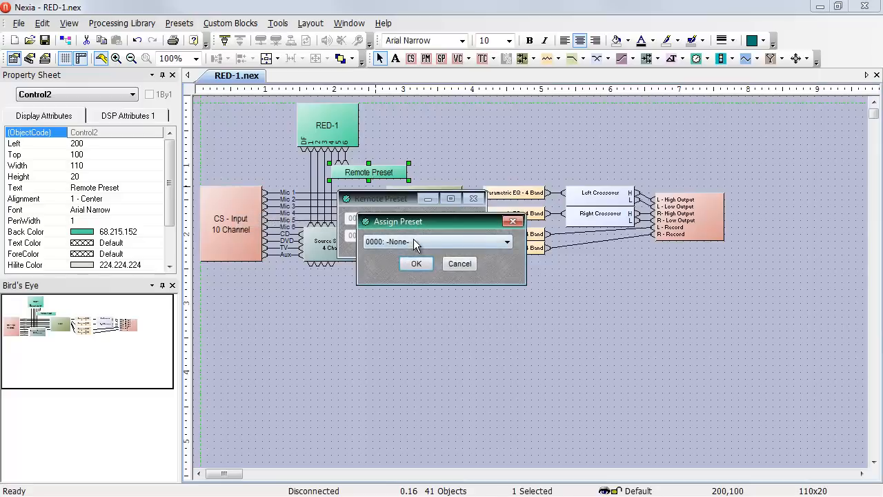
left_click(416, 263)
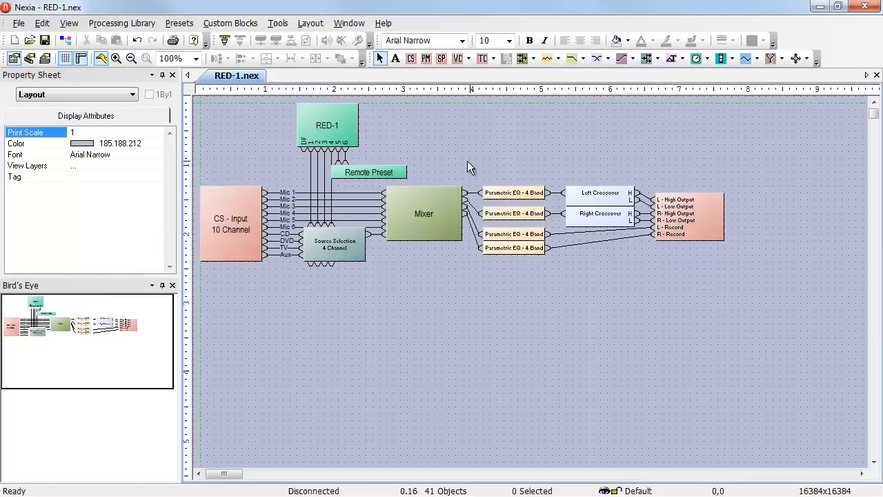
Step: Add a Normal item to the RED-1 mapped to logic index 5
double_click(327, 125)
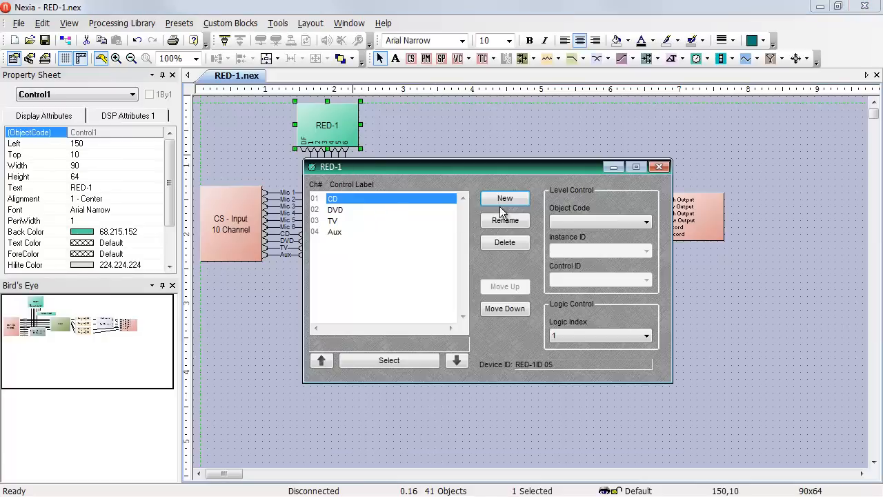
left_click(506, 198)
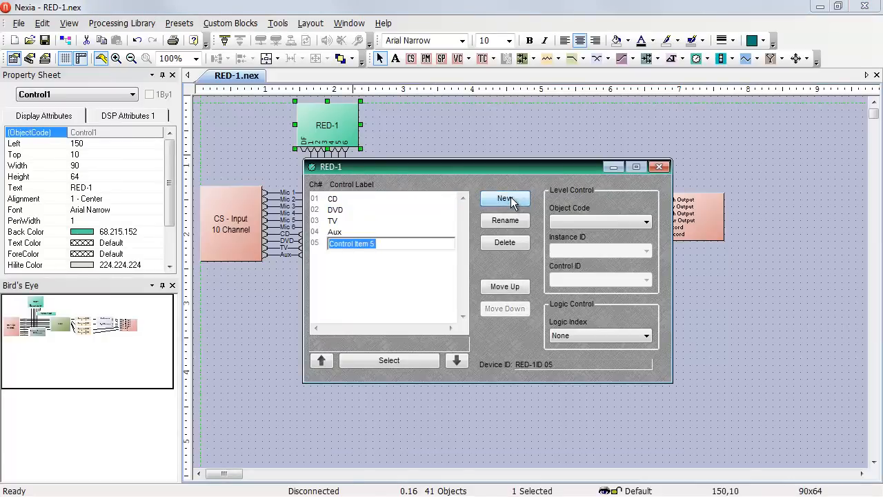
type("Norm")
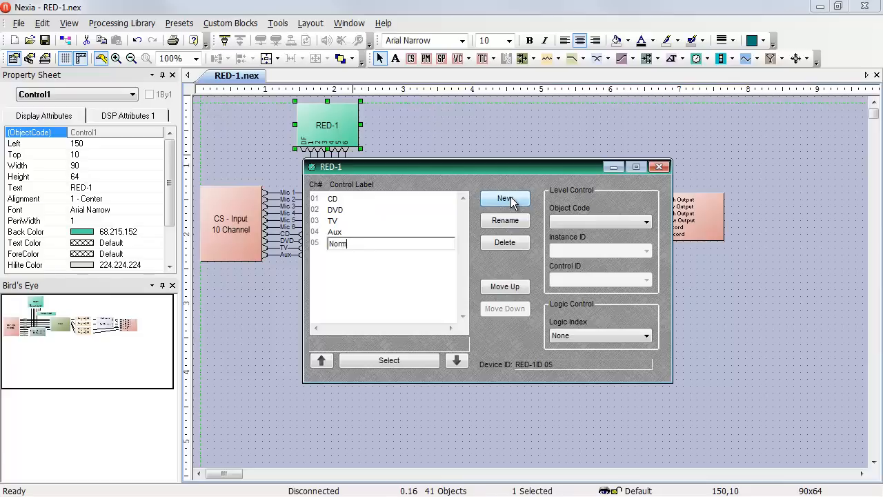
type("al")
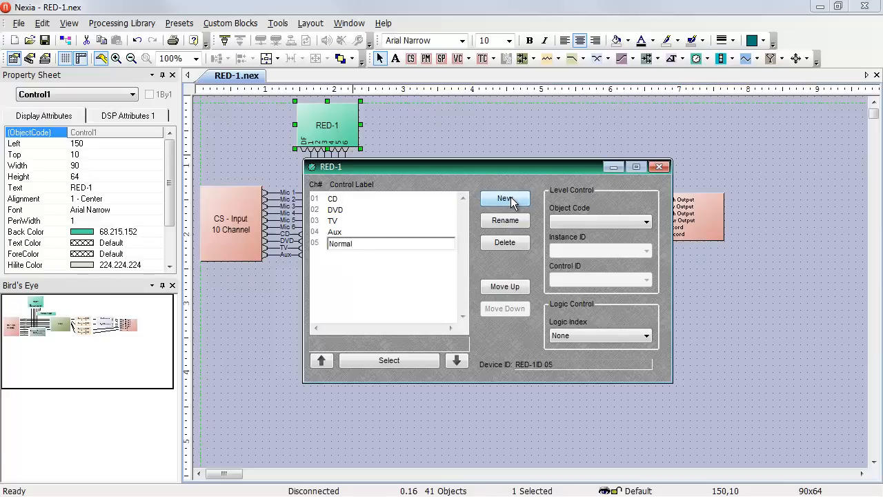
left_click(646, 335)
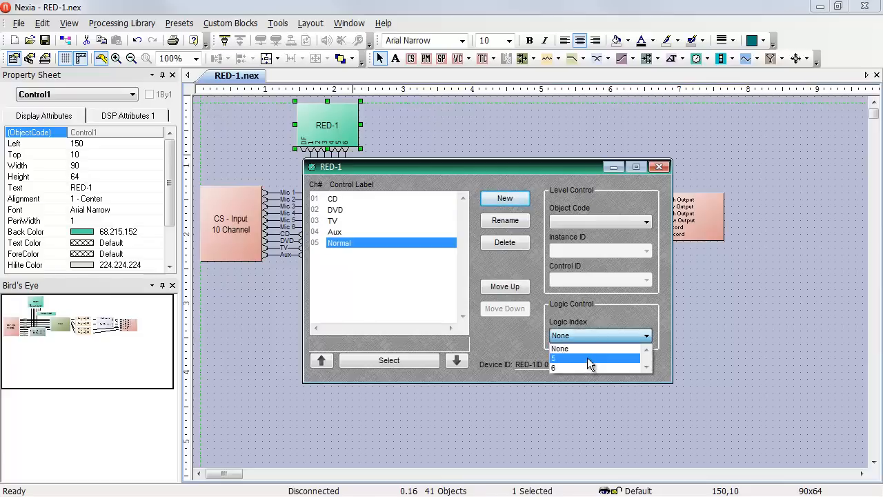
left_click(504, 198)
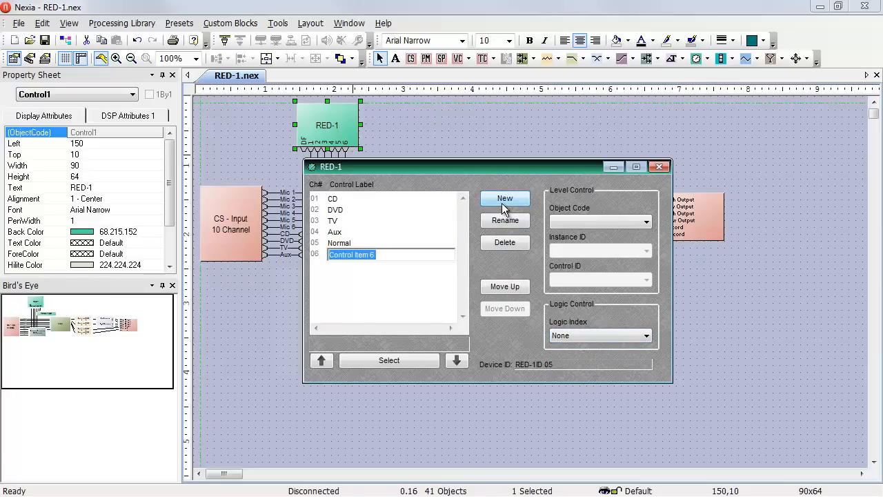
Step: Add a Conference item mapped to logic index 6 and close the RED-1 settings
type("Conference")
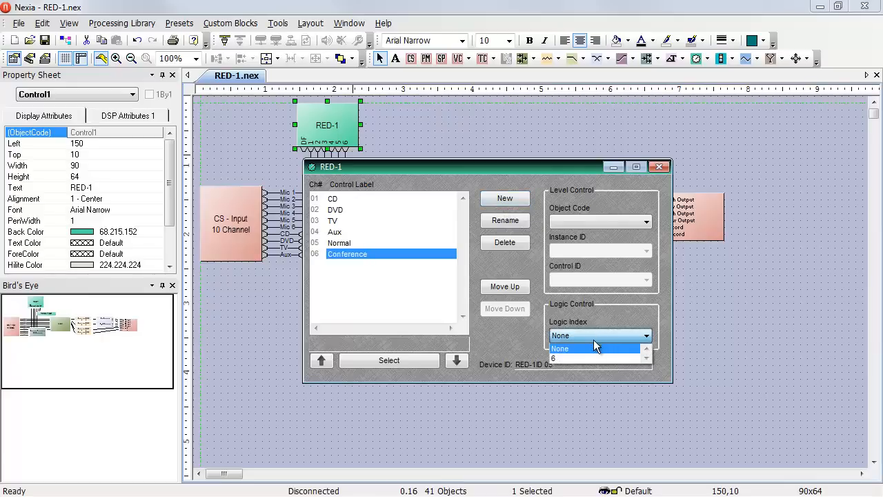
left_click(552, 358)
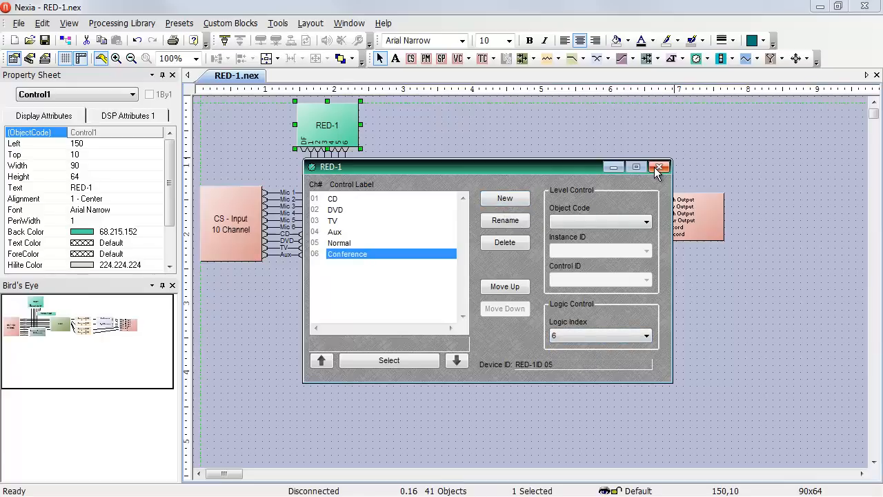
left_click(658, 167)
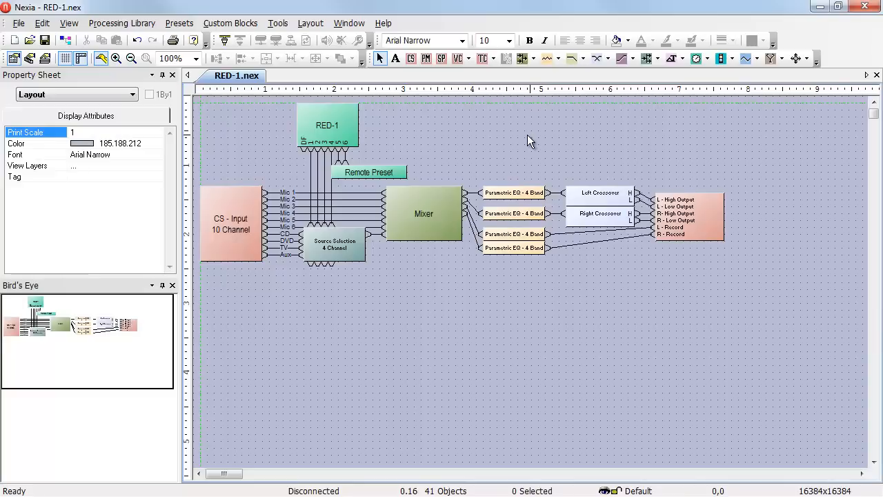
Step: Add a Mic 1 item to the RED-1 controlling Mixer1's Level In 1
double_click(327, 125)
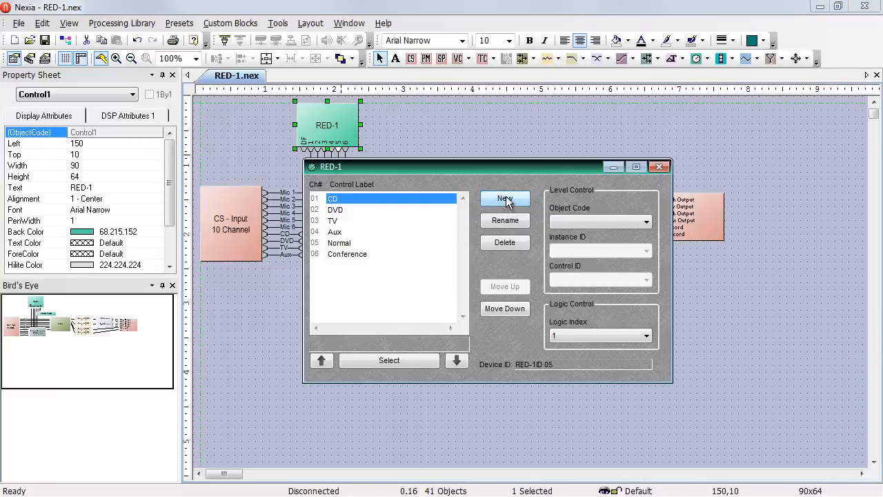
left_click(505, 199)
type("Mic 1")
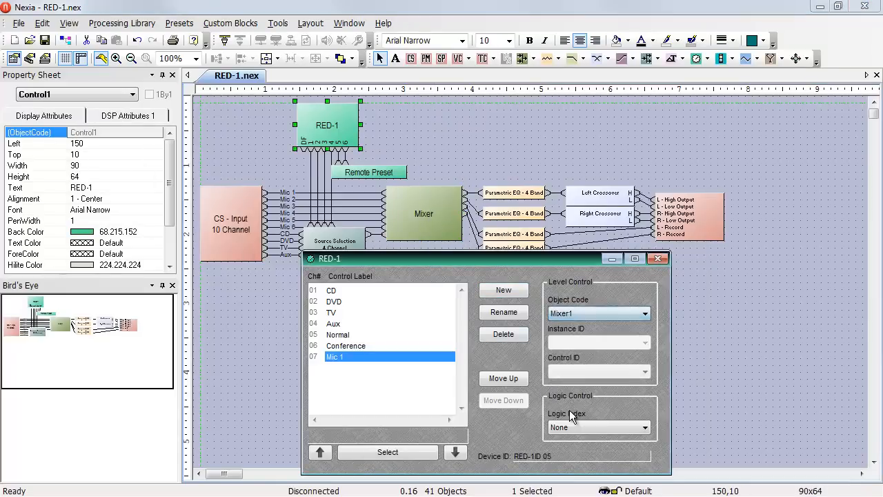
left_click(645, 371)
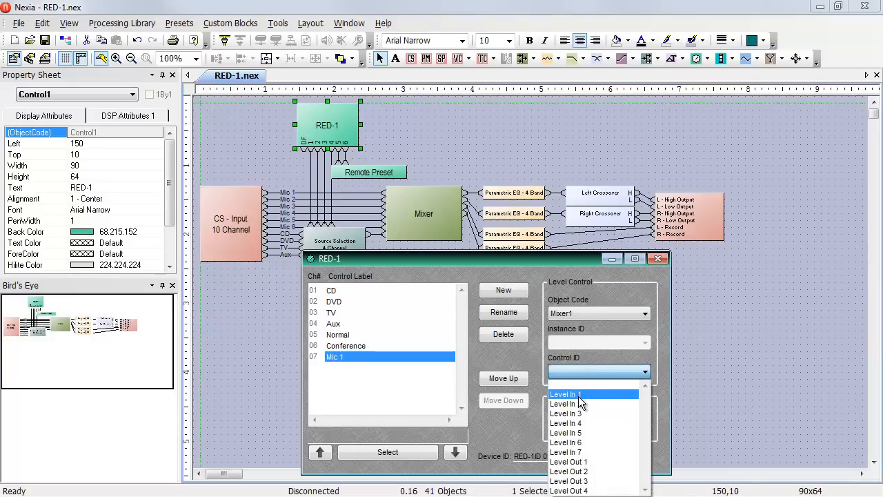
left_click(566, 394)
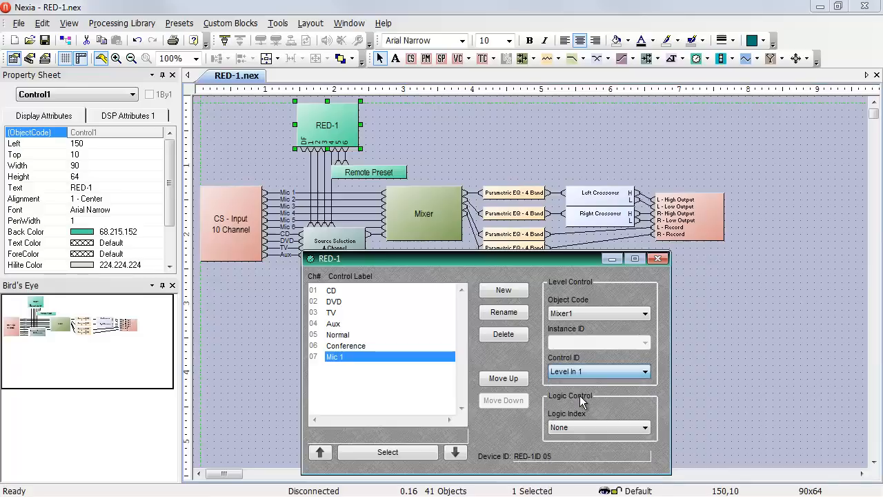
mouse_move(347, 374)
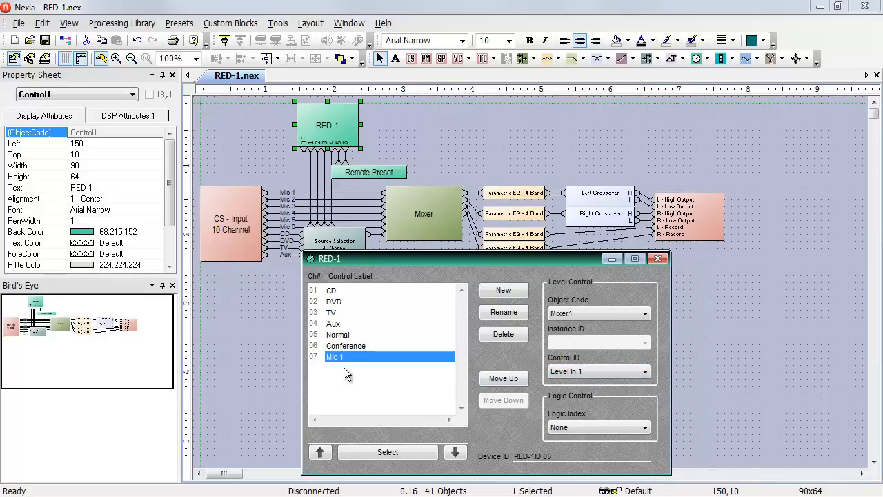
mouse_move(356, 374)
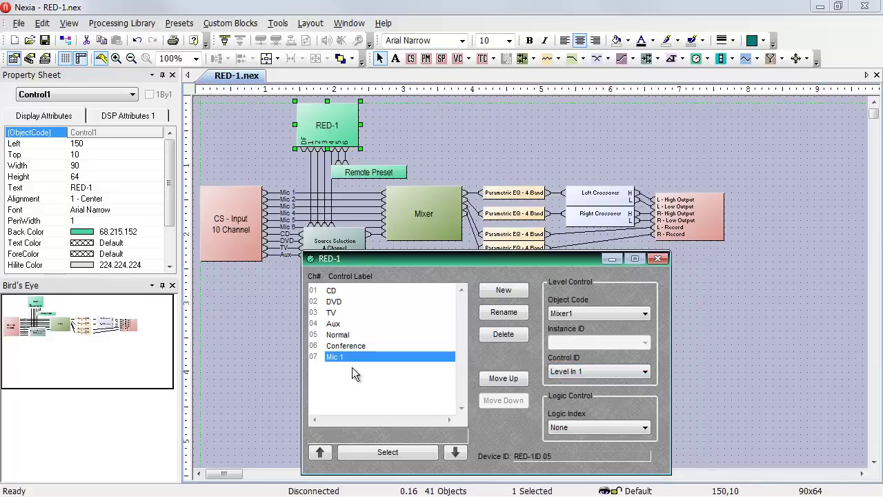
mouse_move(454, 335)
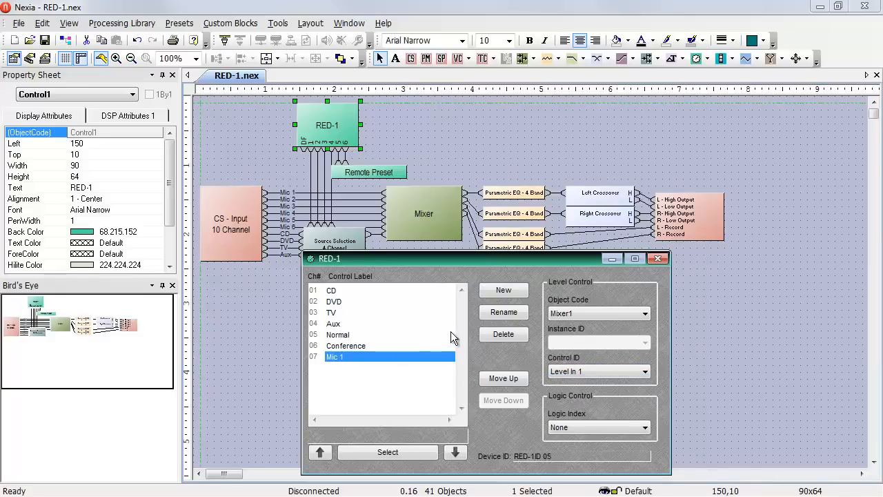
Step: Add a Mic 2 item with Object Code Mixer1 and Control ID Level In 2
left_click(504, 289)
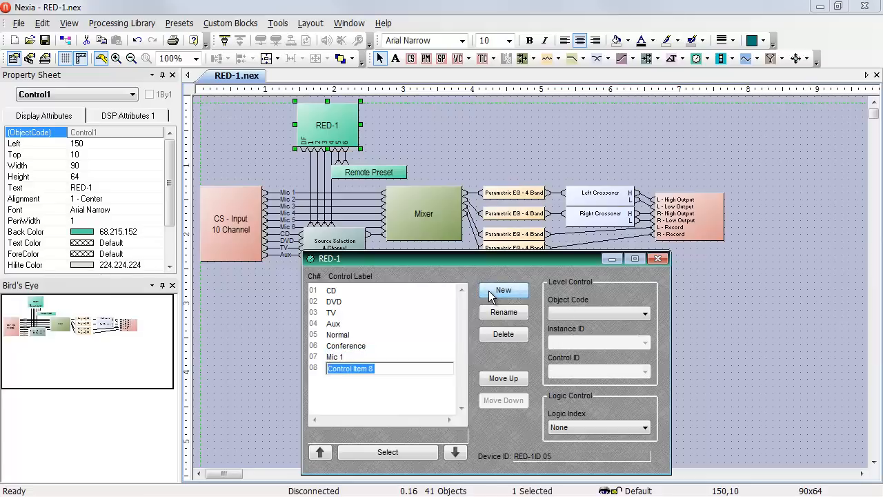
type("Mic 2")
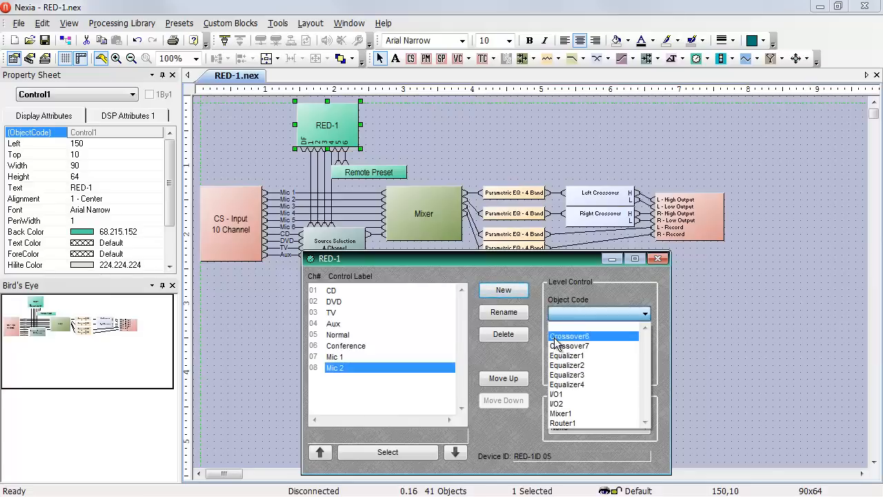
left_click(563, 413)
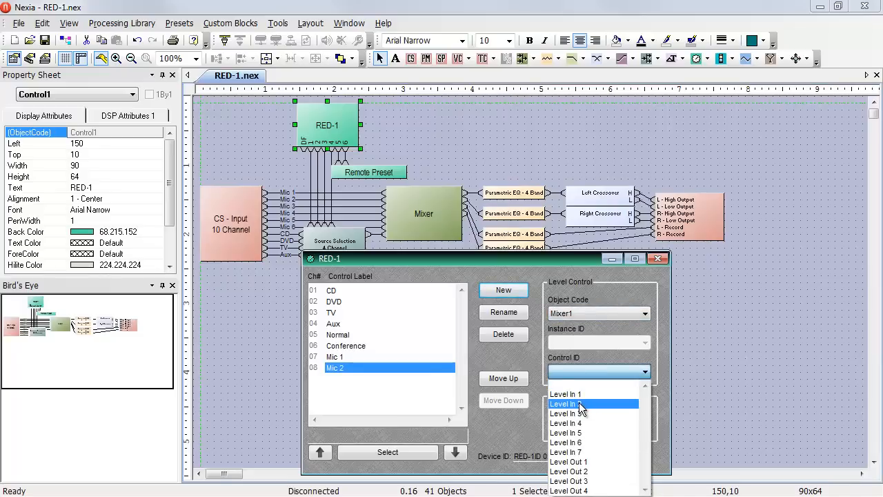
left_click(566, 414)
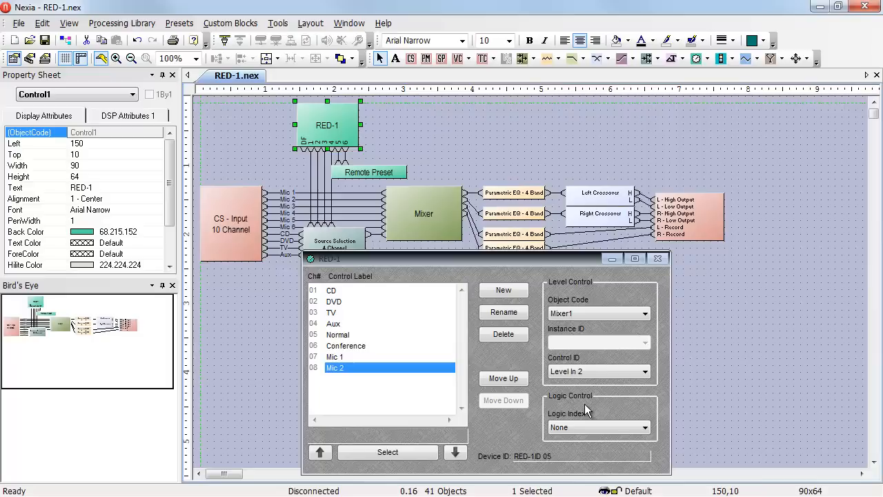
Step: Move Mic 1 to the top of the RED-1 item list and Mic 2 into second place
left_click(335, 356)
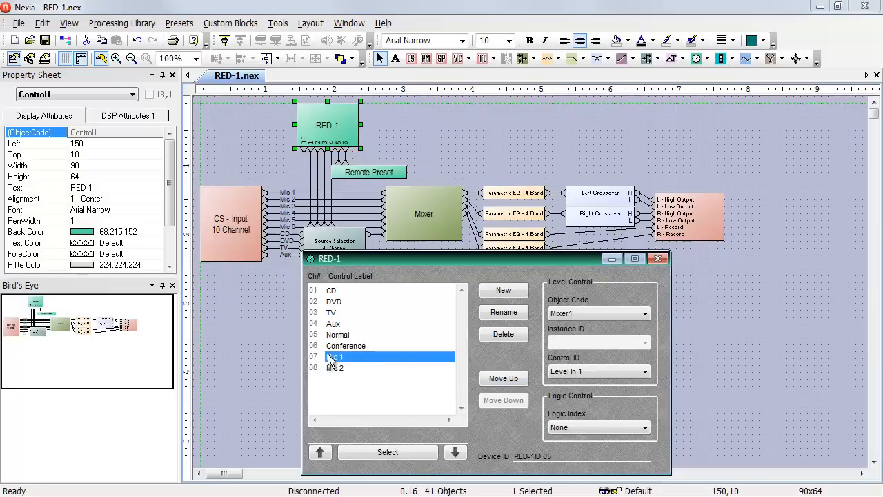
left_click(504, 378)
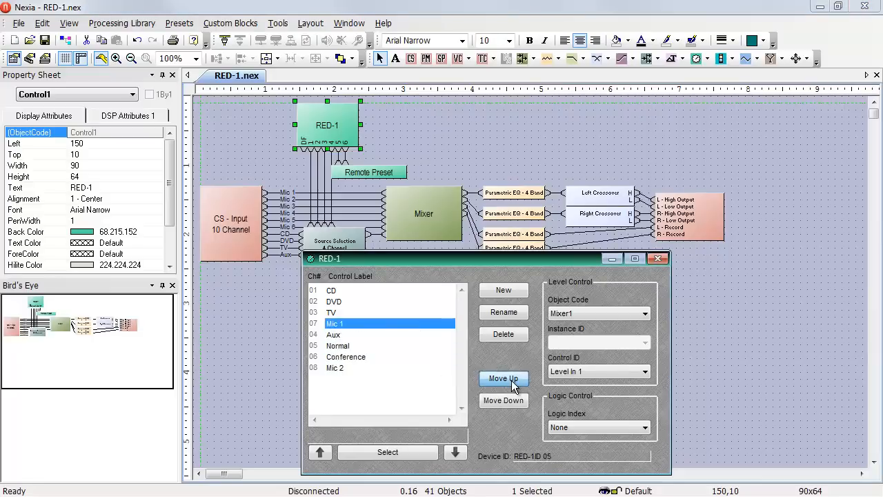
left_click(503, 378)
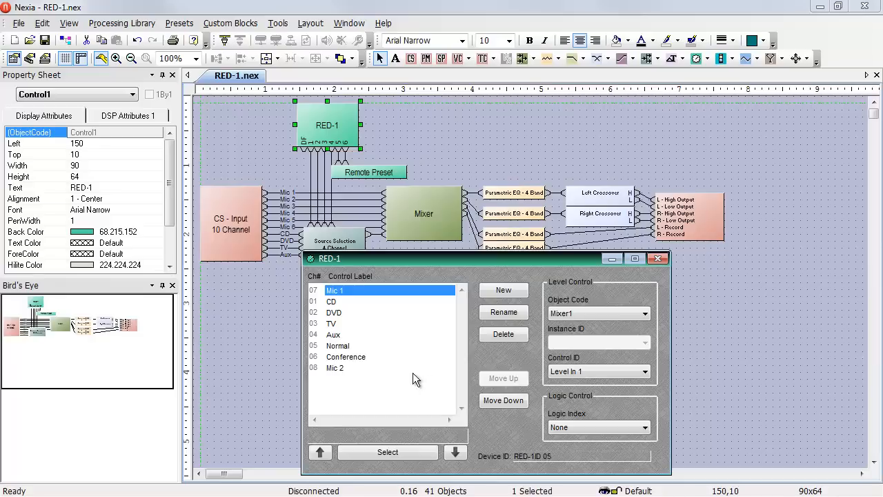
left_click(503, 378)
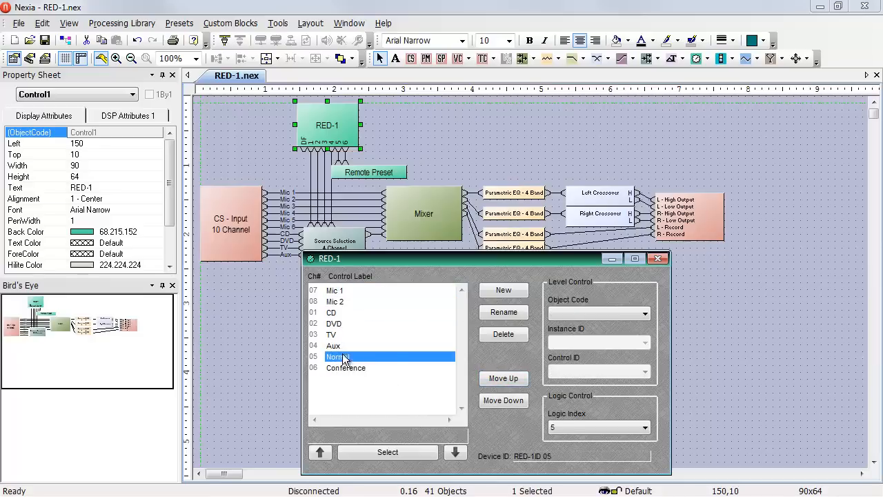
Step: Rename the items to 'Normal Preset' and 'Conference Preset'
left_click(503, 312)
type(" Preset")
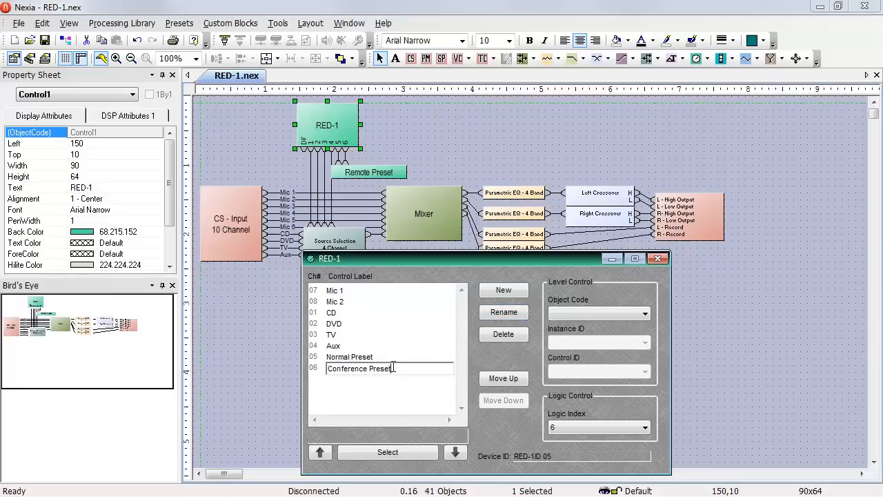
left_click(358, 367)
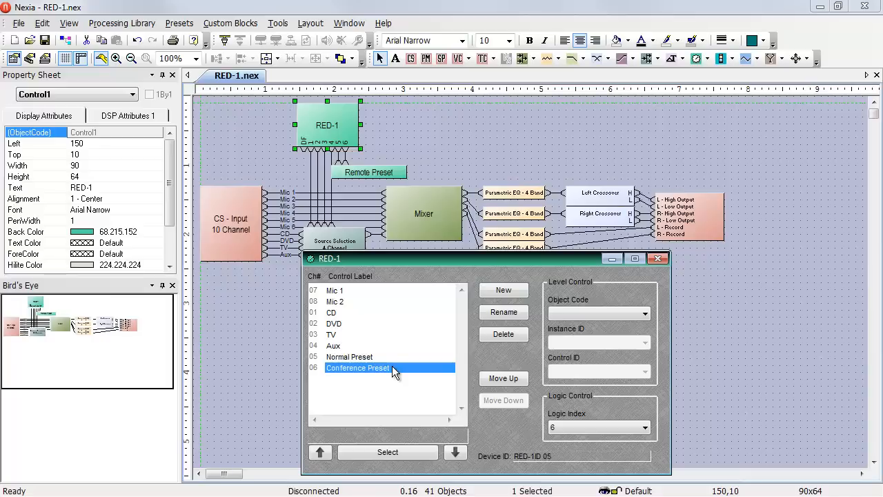